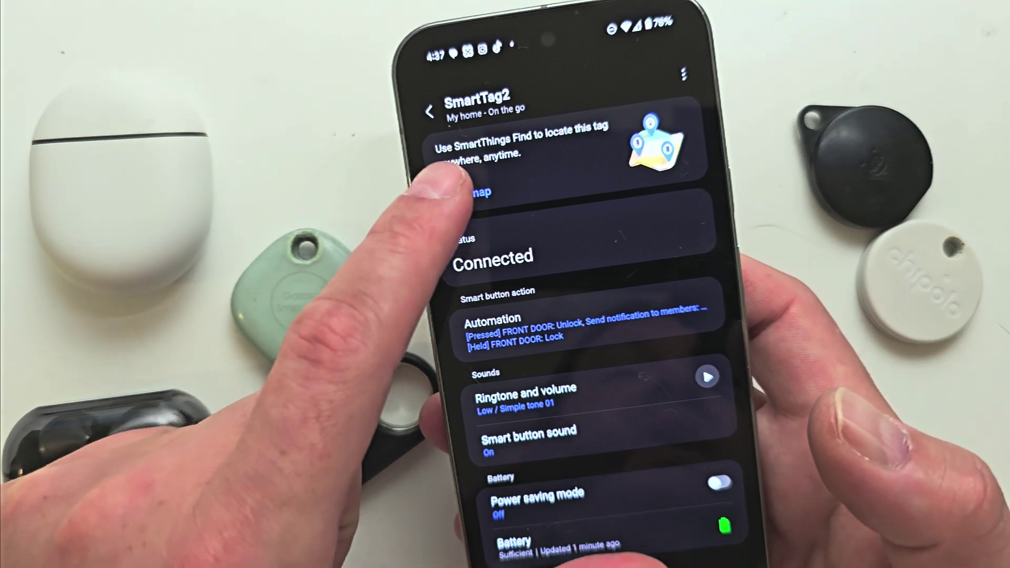
- Leave the SmartTag2 details and bring up the Chrome address bar with recent searches
{"action": "left_click", "coordinate": [432, 109]}
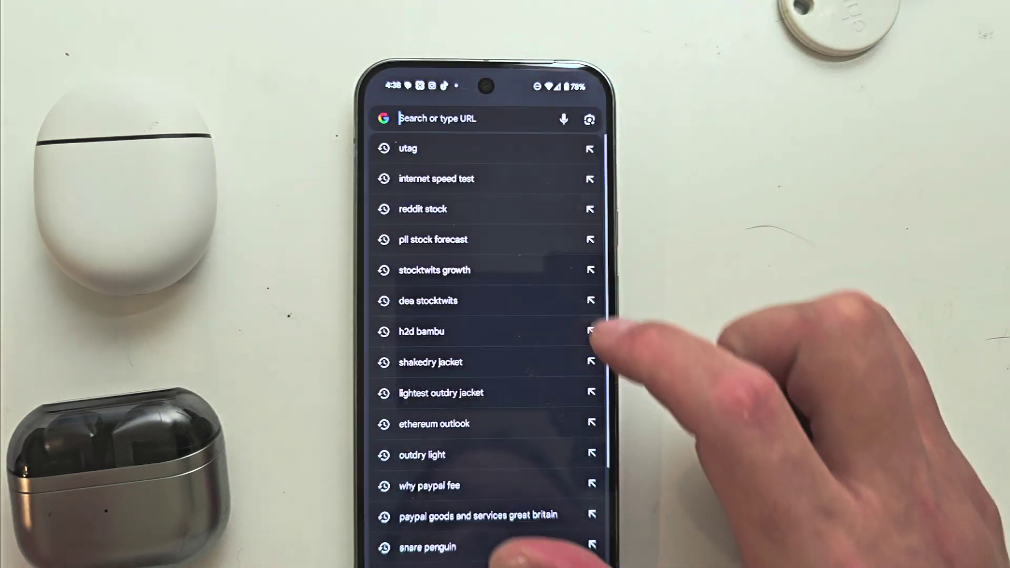
- Run the recent 'utag' search and open the KieronQuinn/uTag GitHub result
{"action": "left_click", "coordinate": [407, 149]}
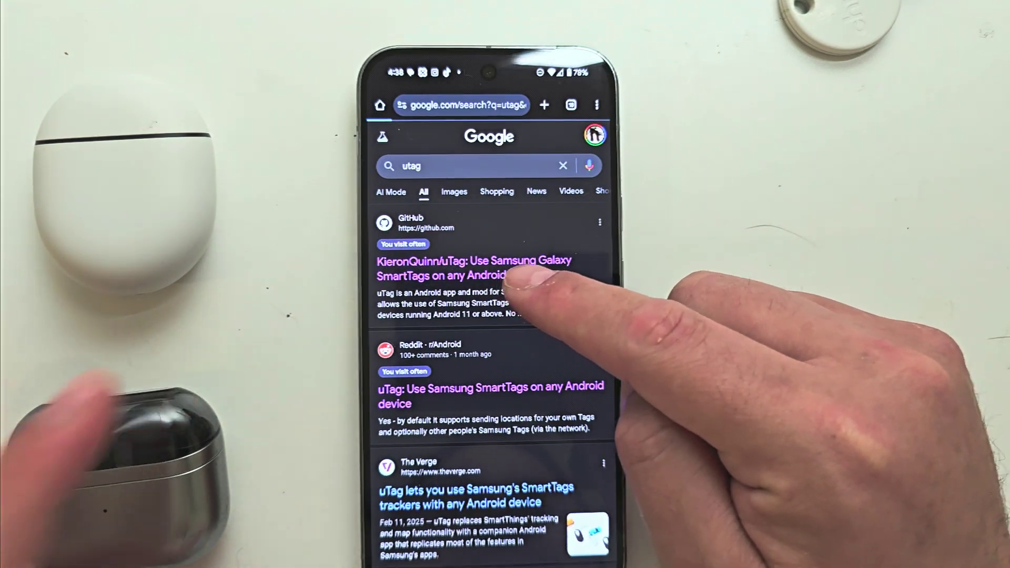
{"action": "left_click", "coordinate": [474, 267]}
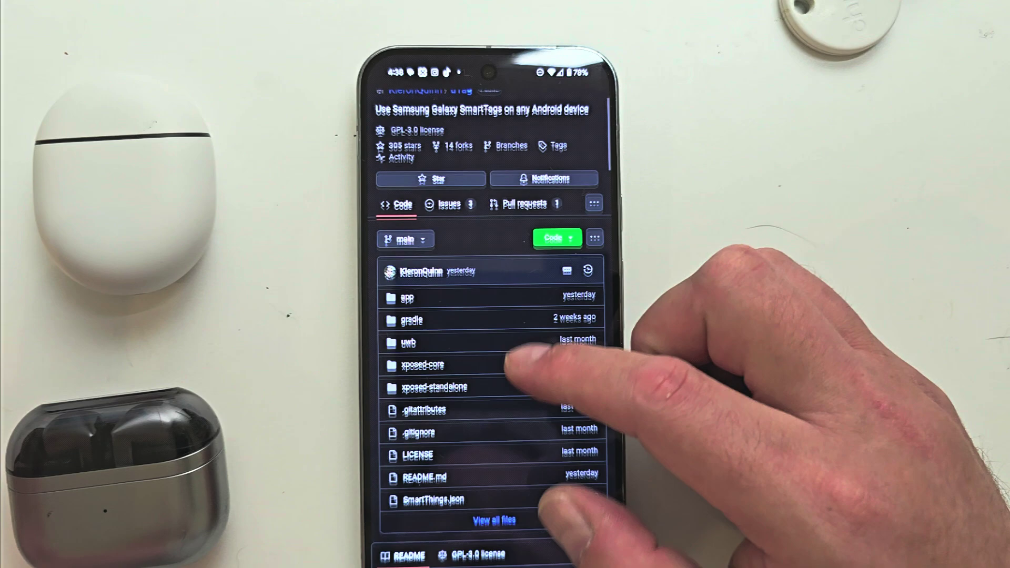
- Scroll the uTag README down to the Download & Installation section
{"action": "scroll", "scroll_direction": "down", "scroll_amount": 3}
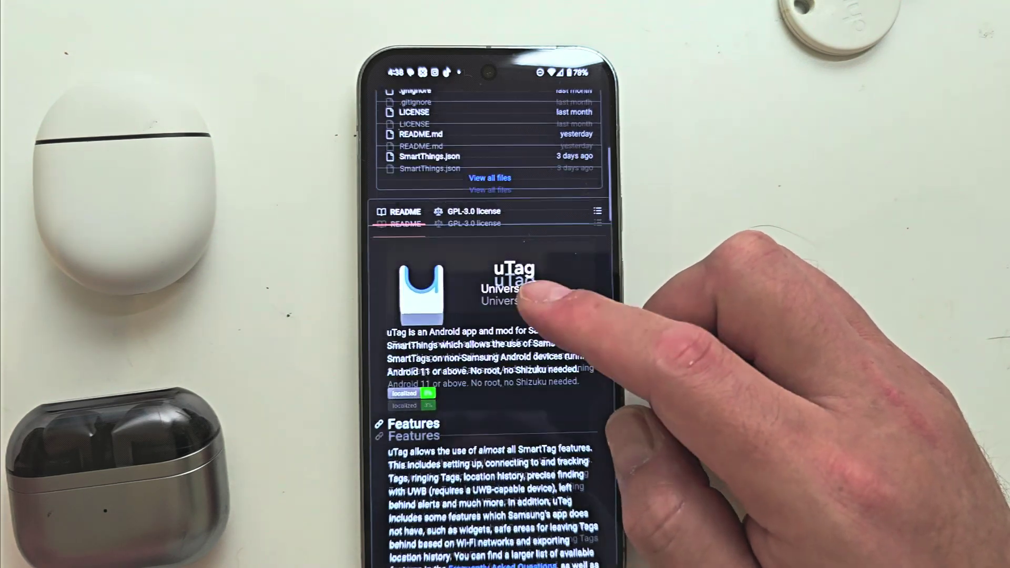
{"action": "scroll", "scroll_direction": "down", "scroll_amount": 3}
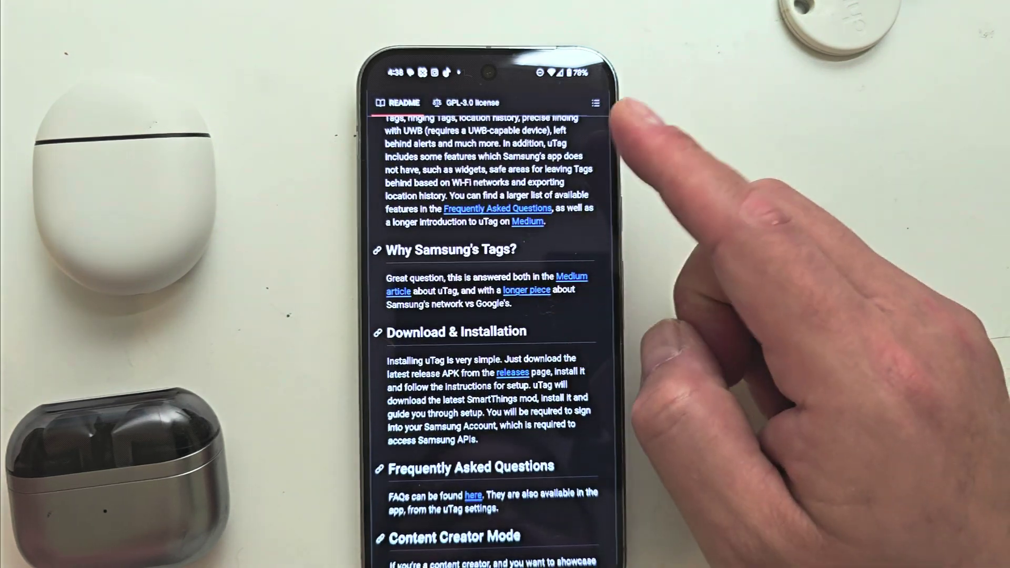